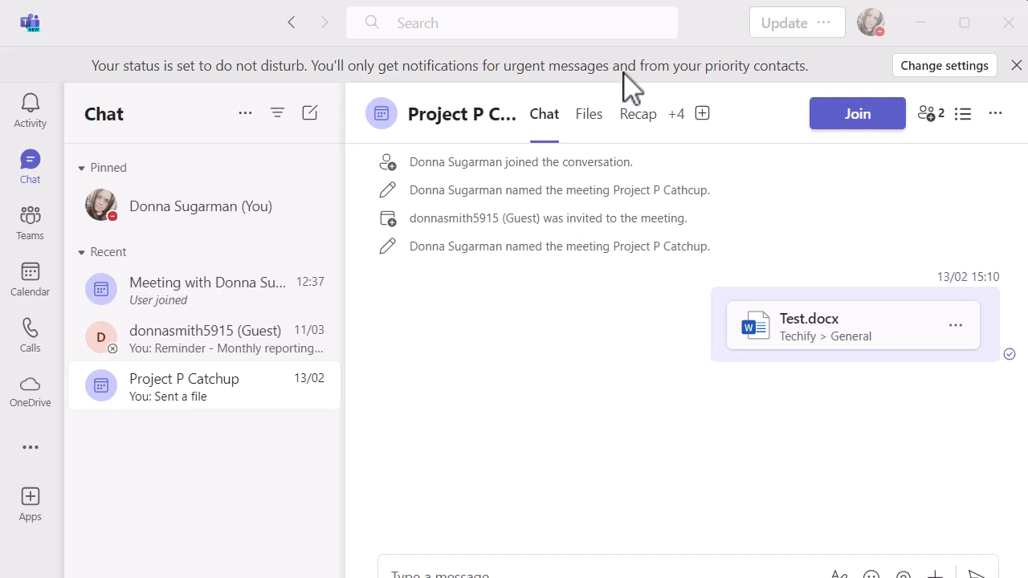
{"action": "mouse_move", "coordinate": [893, 414]}
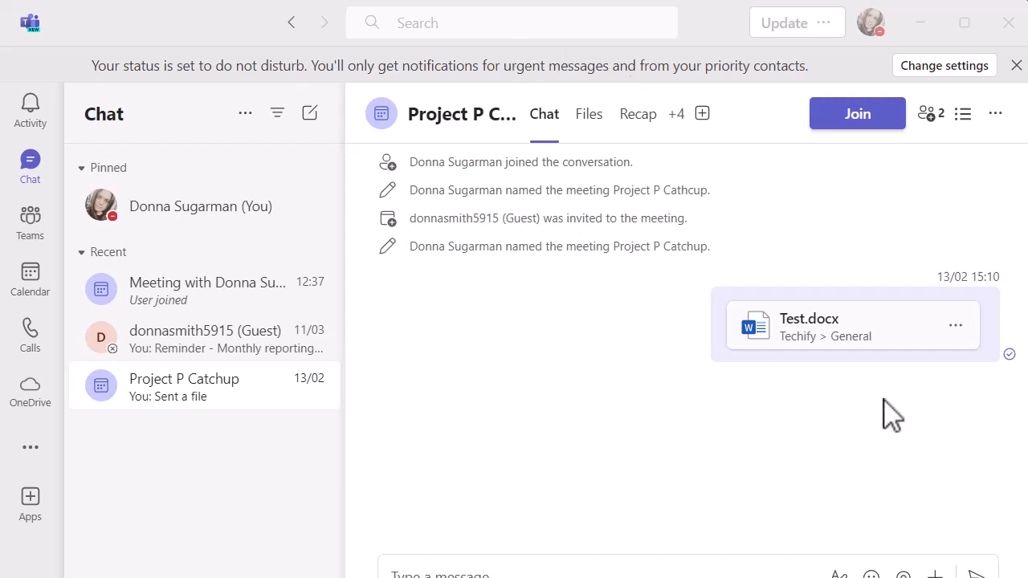
{"action": "mouse_move", "coordinate": [827, 414]}
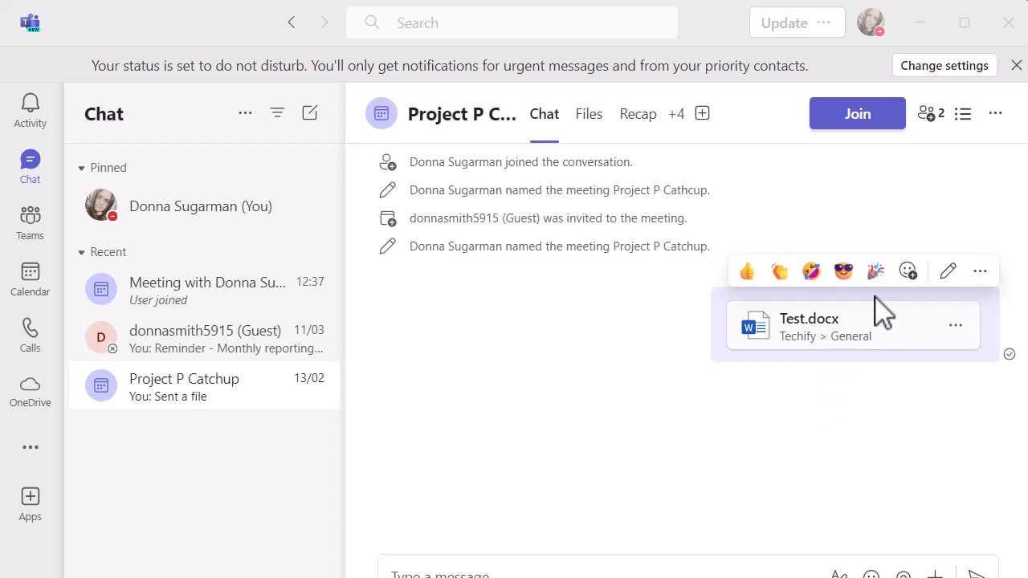
{"action": "mouse_move", "coordinate": [753, 305]}
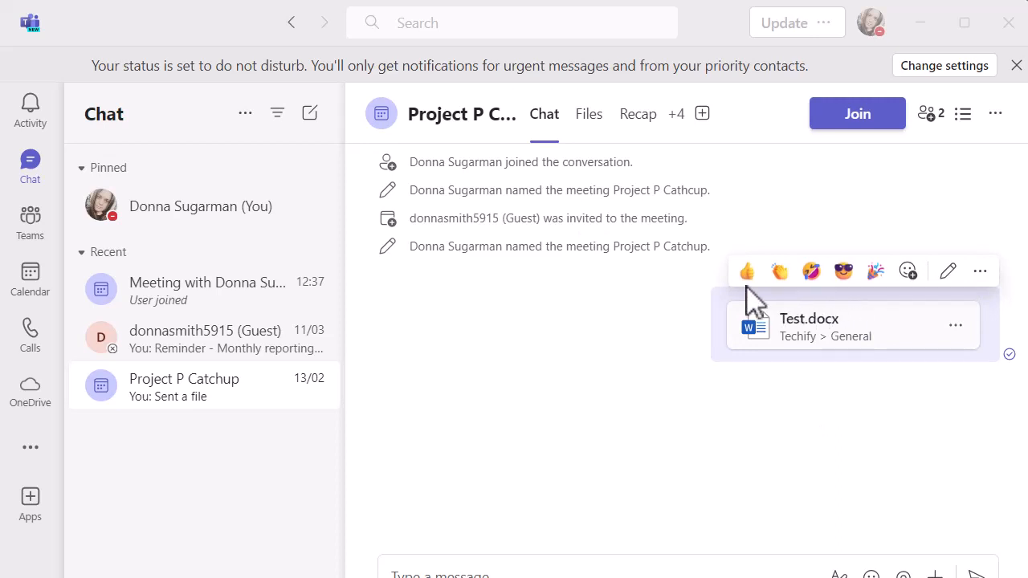
{"action": "mouse_move", "coordinate": [948, 271]}
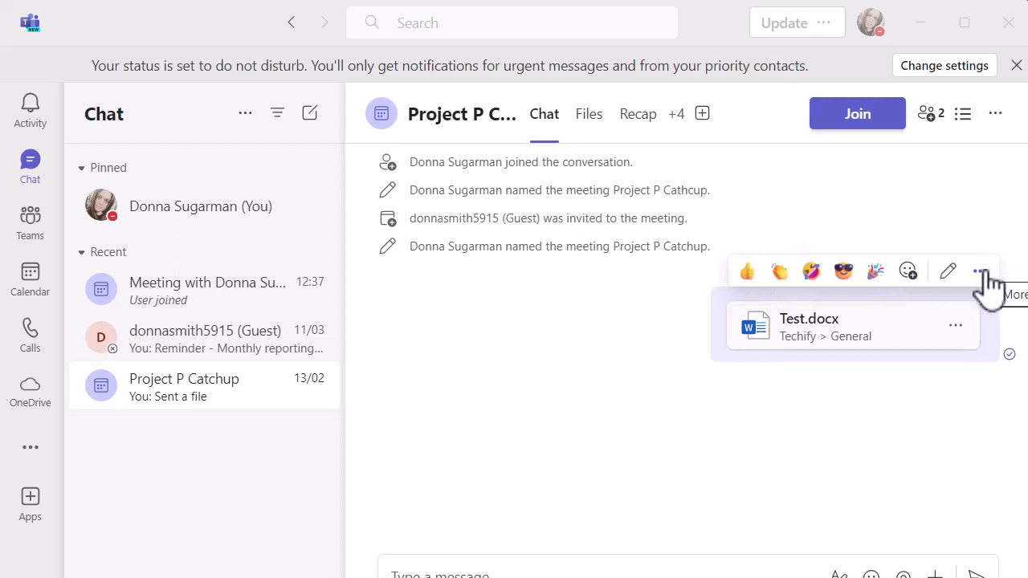
- Open the More options menu on the Test.docx message
{"action": "left_click", "coordinate": [980, 271]}
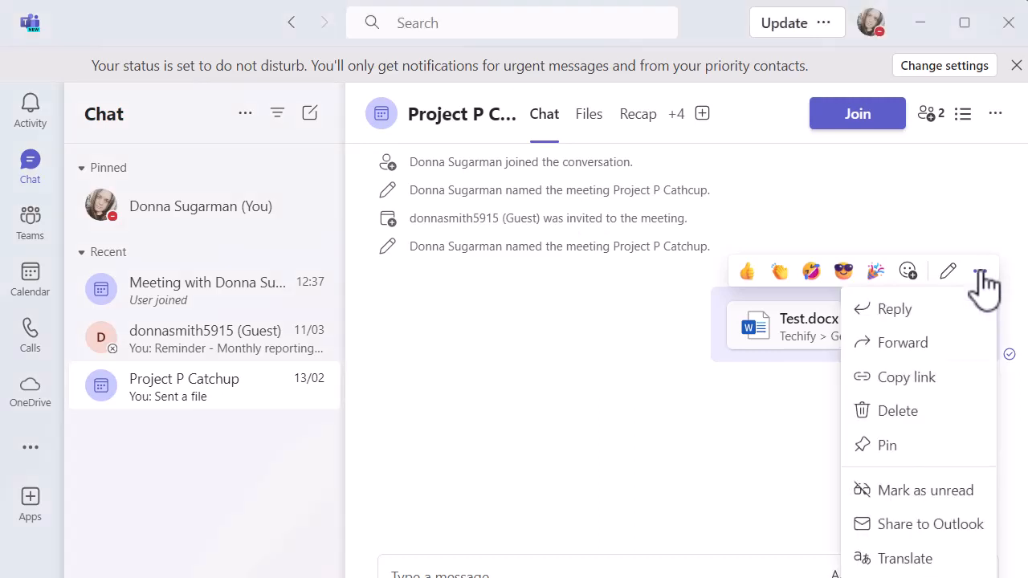
{"action": "mouse_move", "coordinate": [902, 343]}
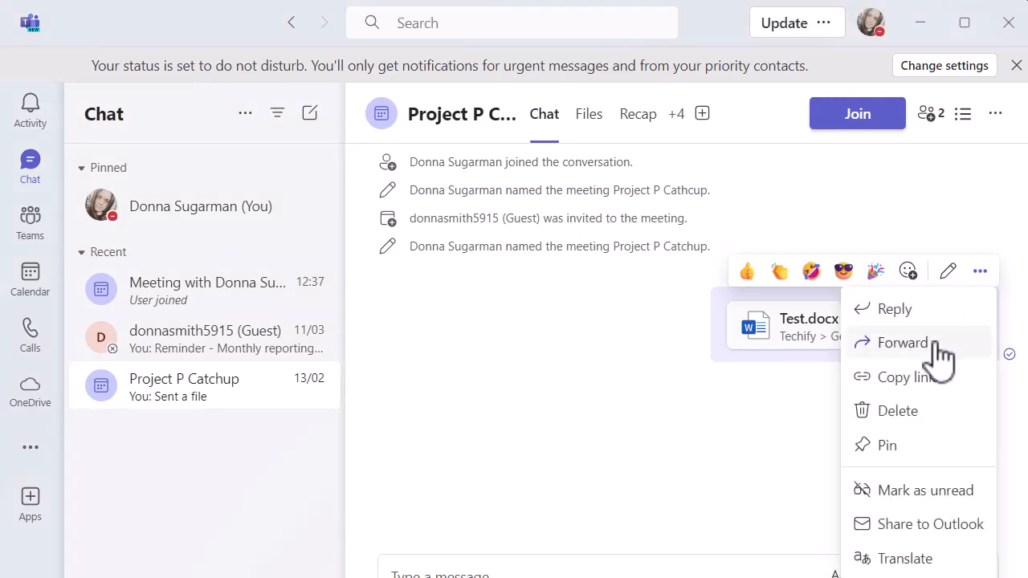
{"action": "mouse_move", "coordinate": [902, 342]}
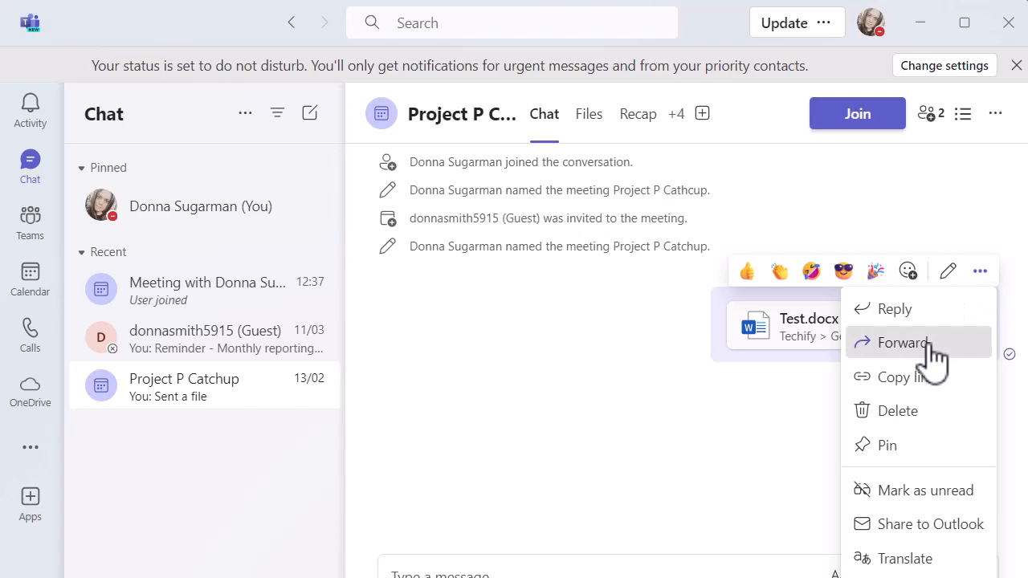
- Choose Forward for Test.docx and focus the empty recipient and note fields
{"action": "left_click", "coordinate": [903, 342]}
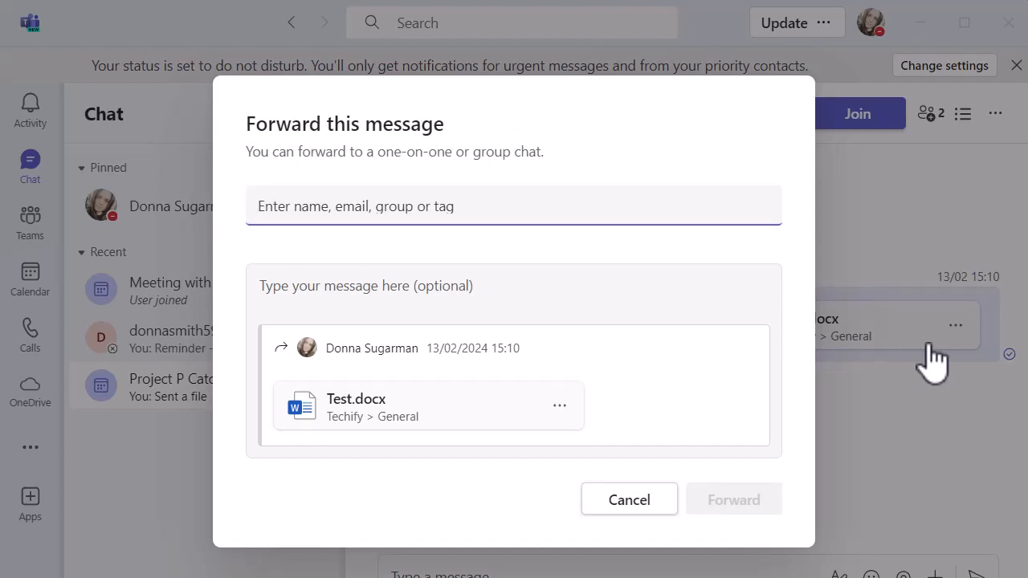
{"action": "mouse_move", "coordinate": [904, 385]}
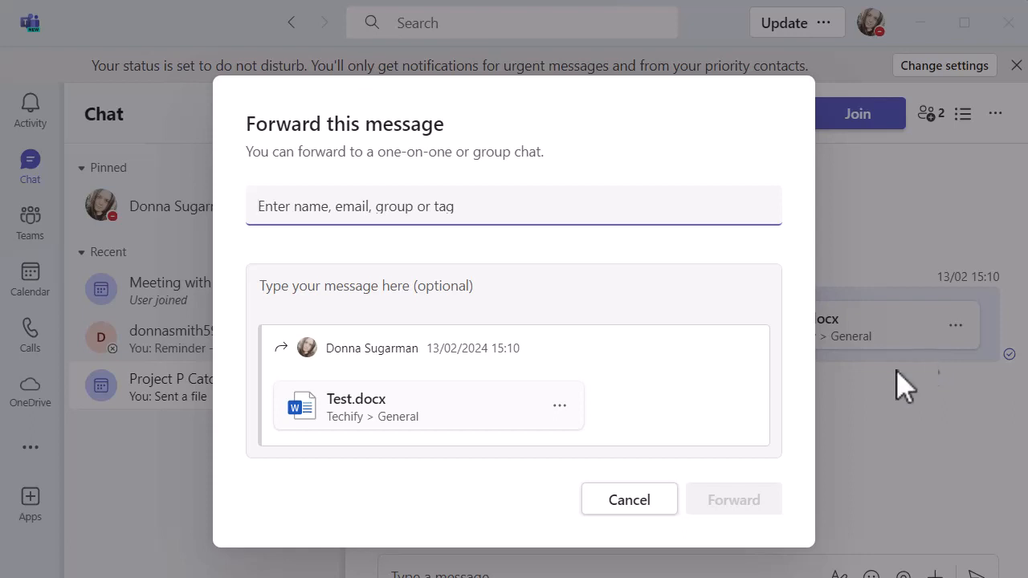
{"action": "mouse_move", "coordinate": [273, 381]}
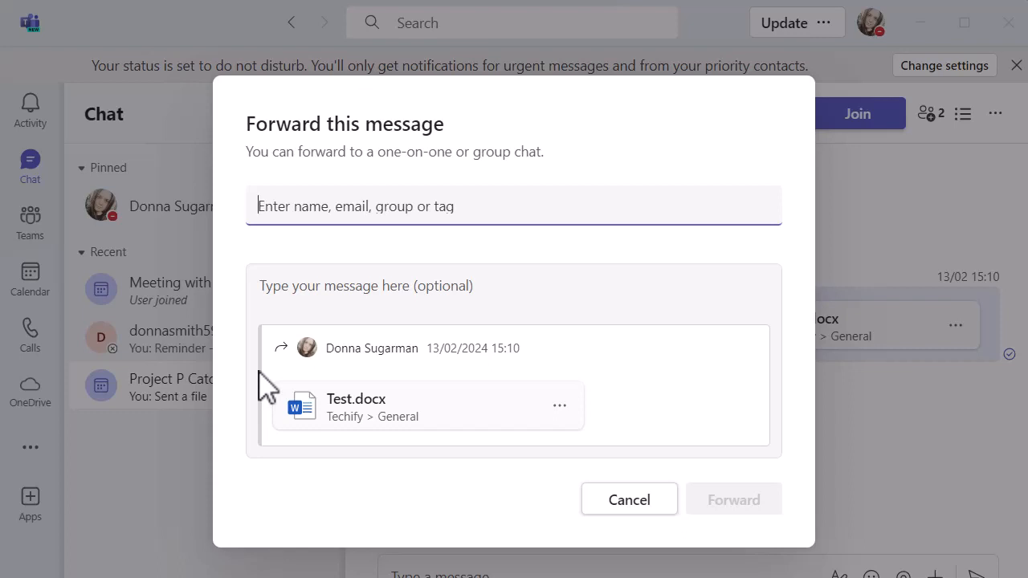
{"action": "left_click", "coordinate": [365, 285]}
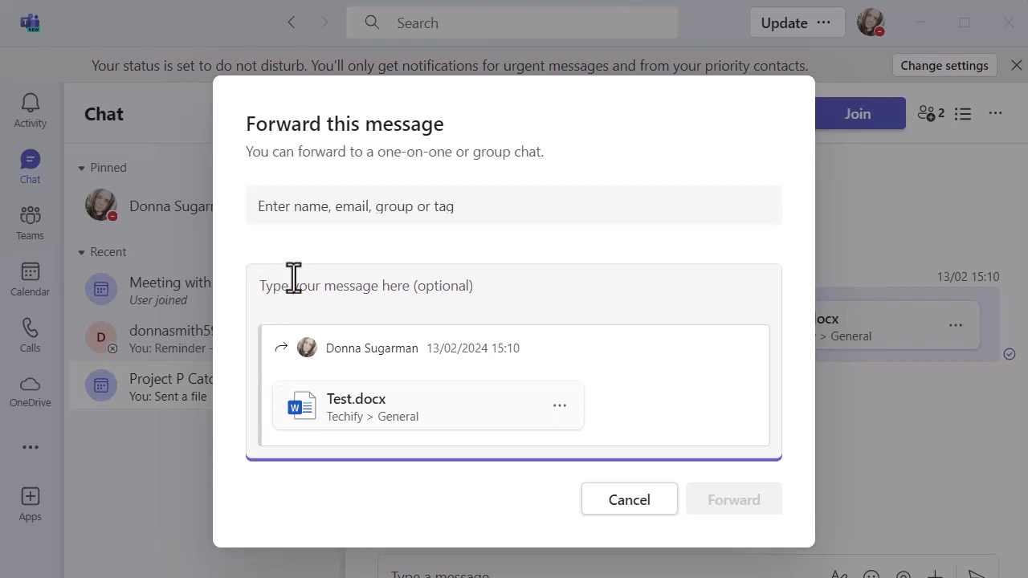
{"action": "left_click", "coordinate": [258, 285]}
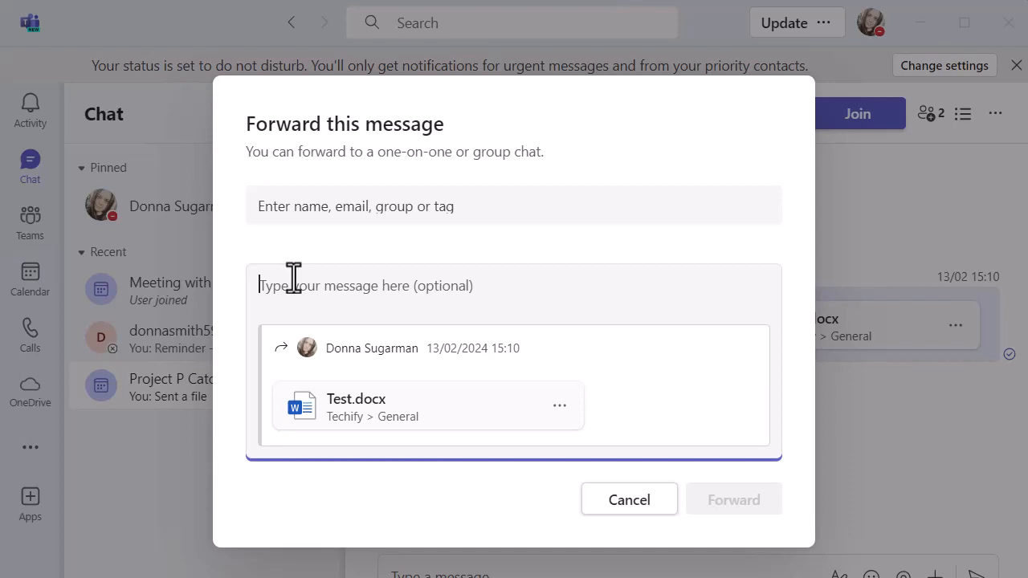
{"action": "left_click", "coordinate": [514, 206]}
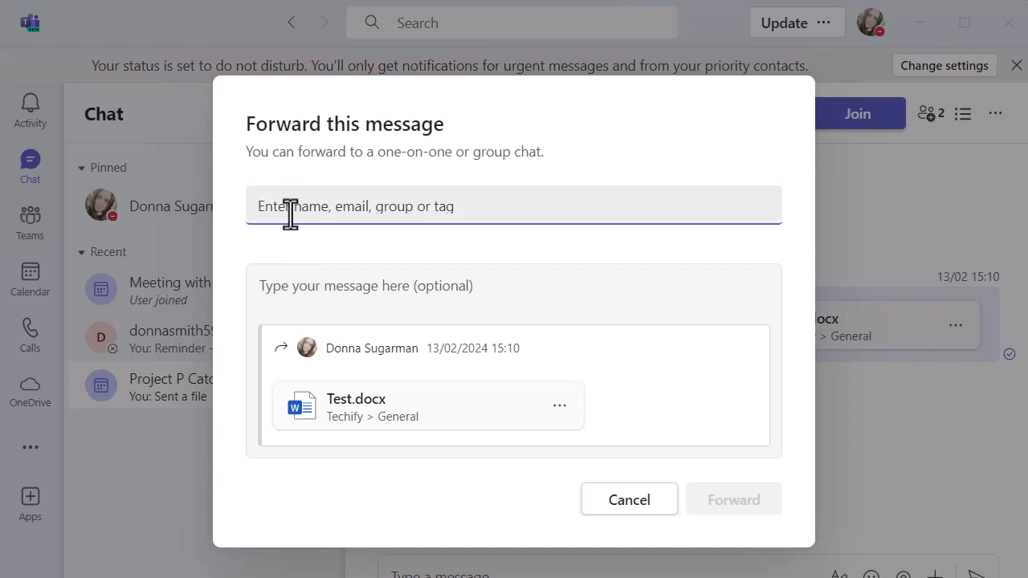
{"action": "type", "text": "donnas"}
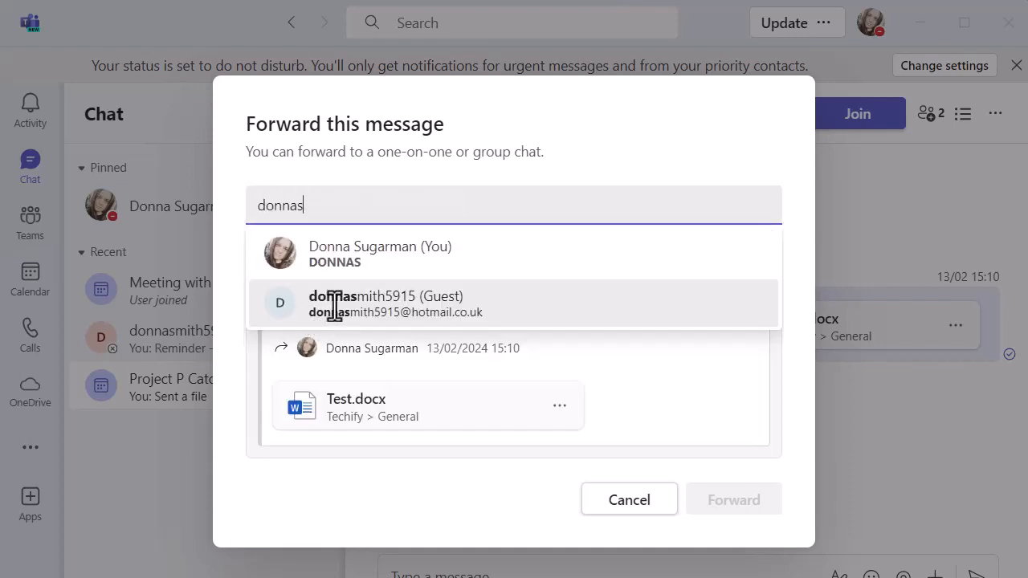
{"action": "left_click", "coordinate": [386, 304]}
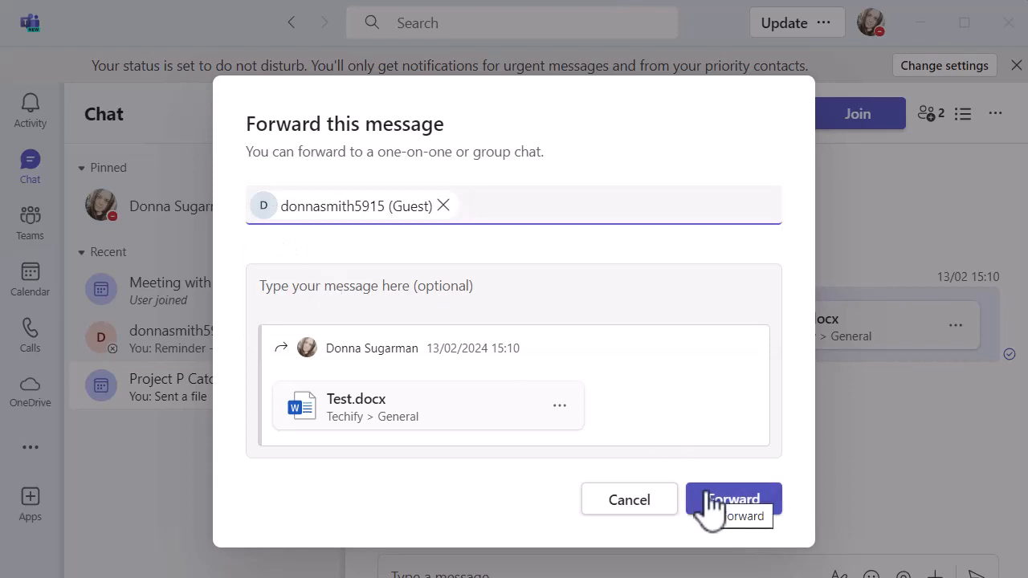
{"action": "left_click", "coordinate": [733, 498]}
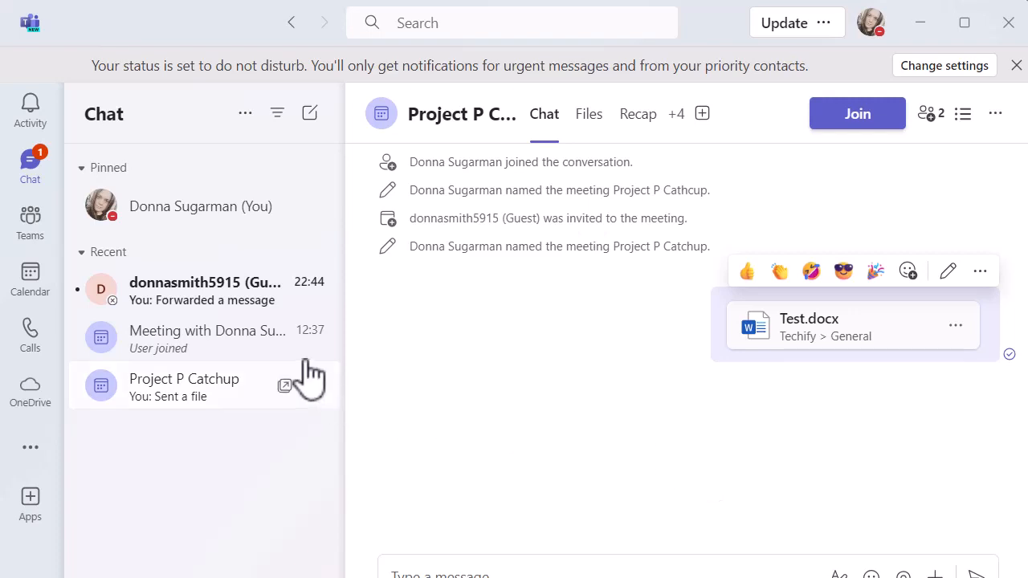
{"action": "left_click", "coordinate": [193, 289]}
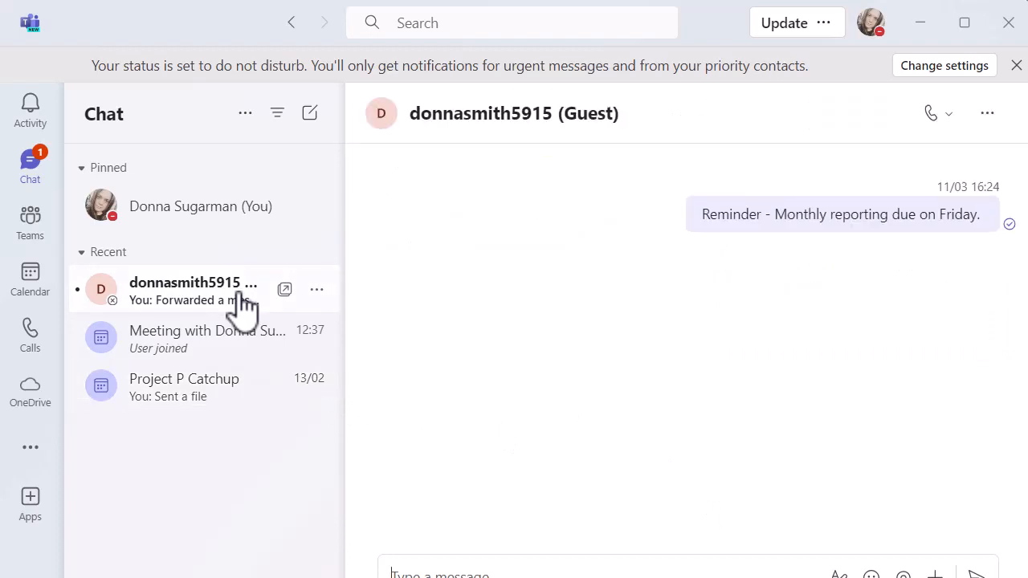